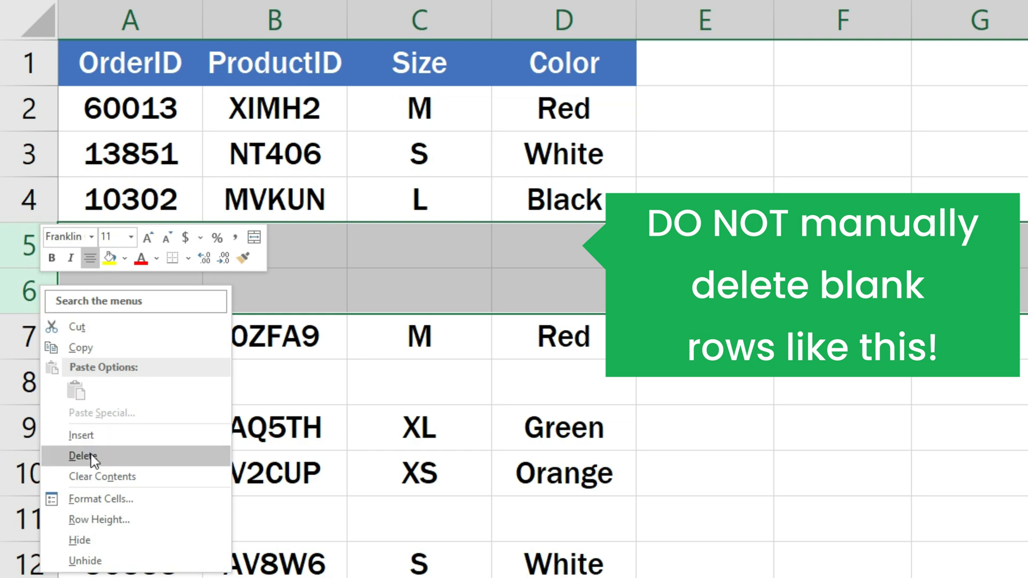
Step: Select the entire sheet and bring up the Go To dialog with Ctrl+G
click(83, 456)
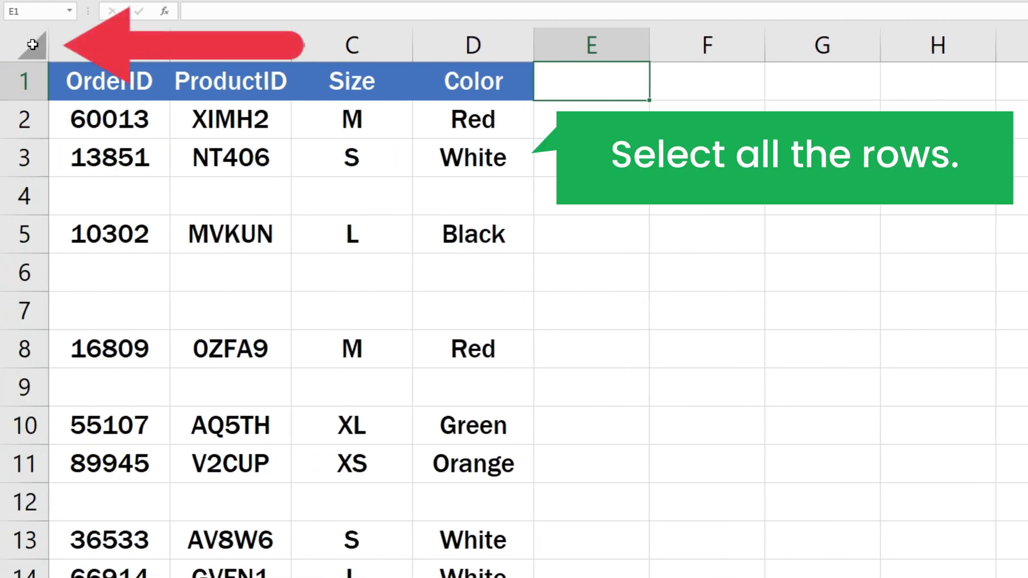
click(31, 44)
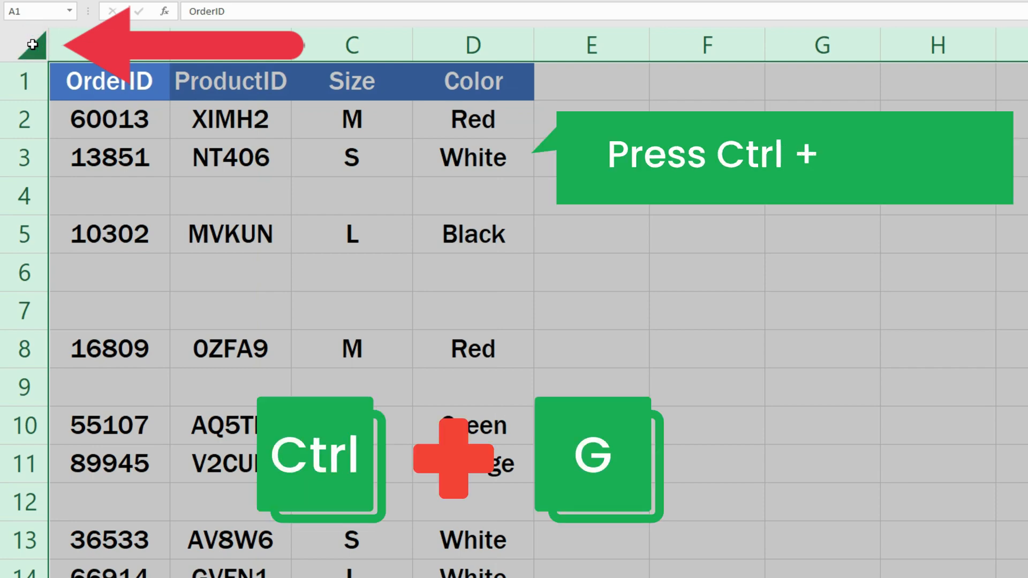
key(ctrl+g)
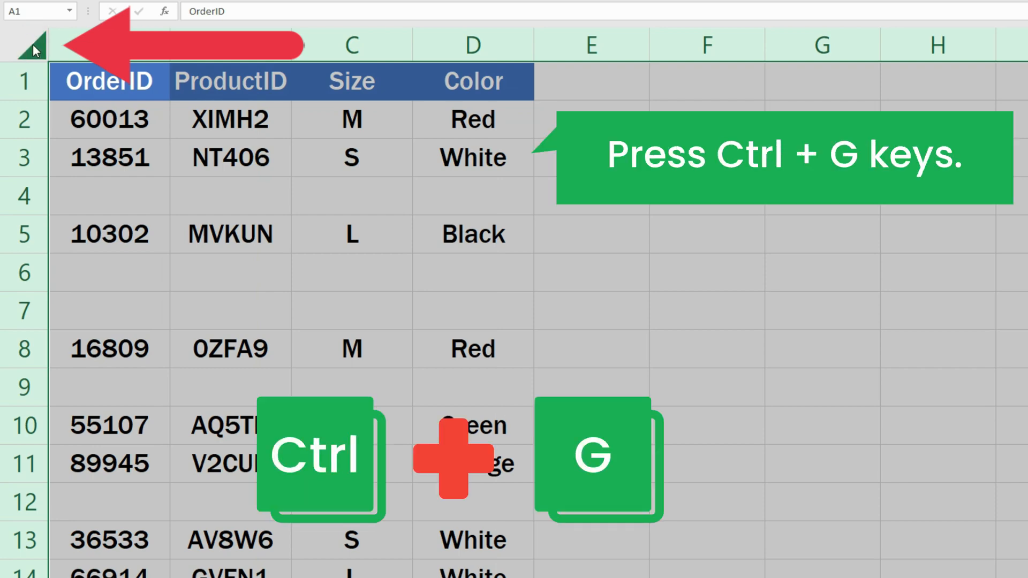
key(ctrl+g)
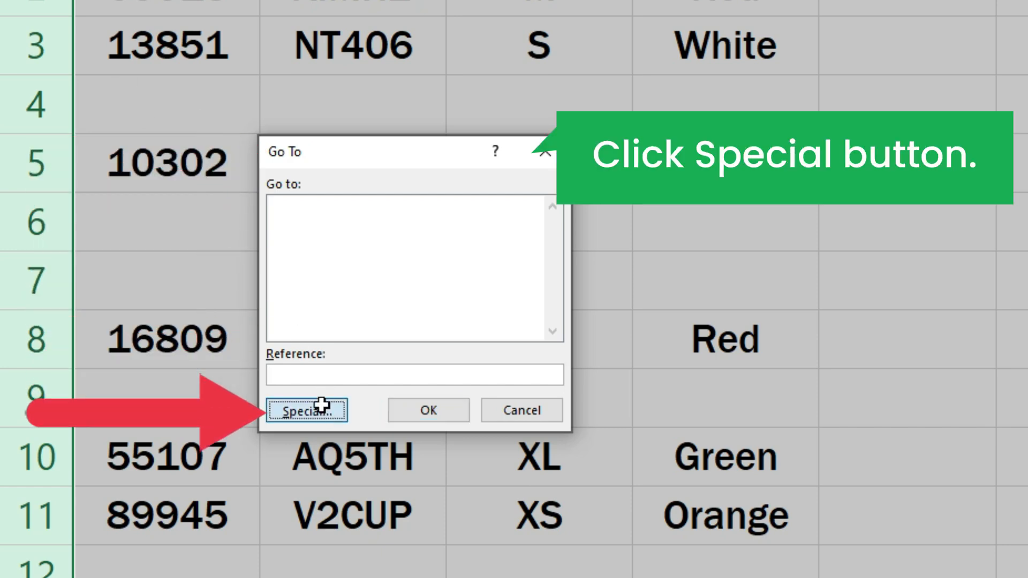
Step: Use Go To Special with Blanks to select only the empty cells in the order table
click(305, 410)
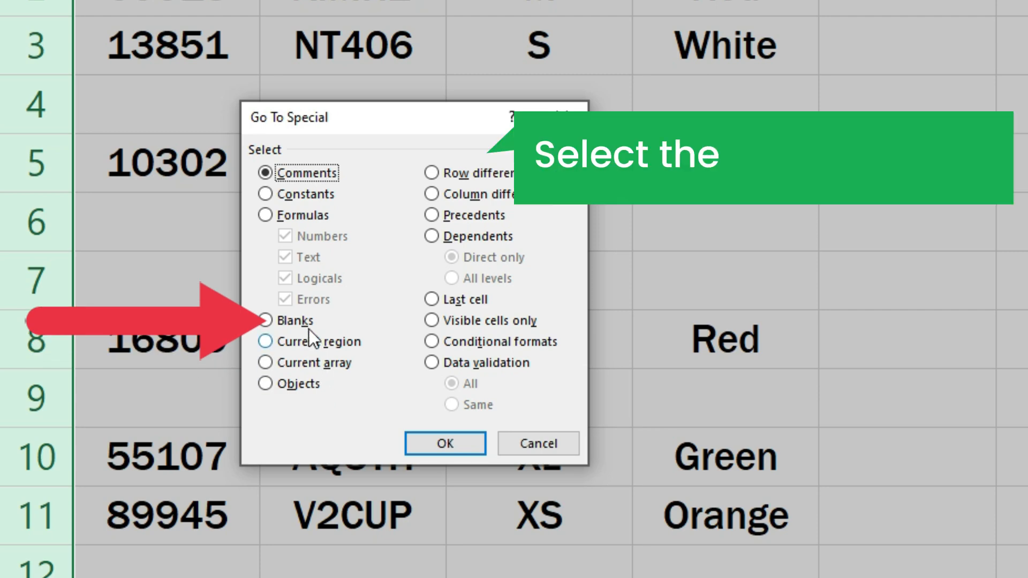
click(266, 321)
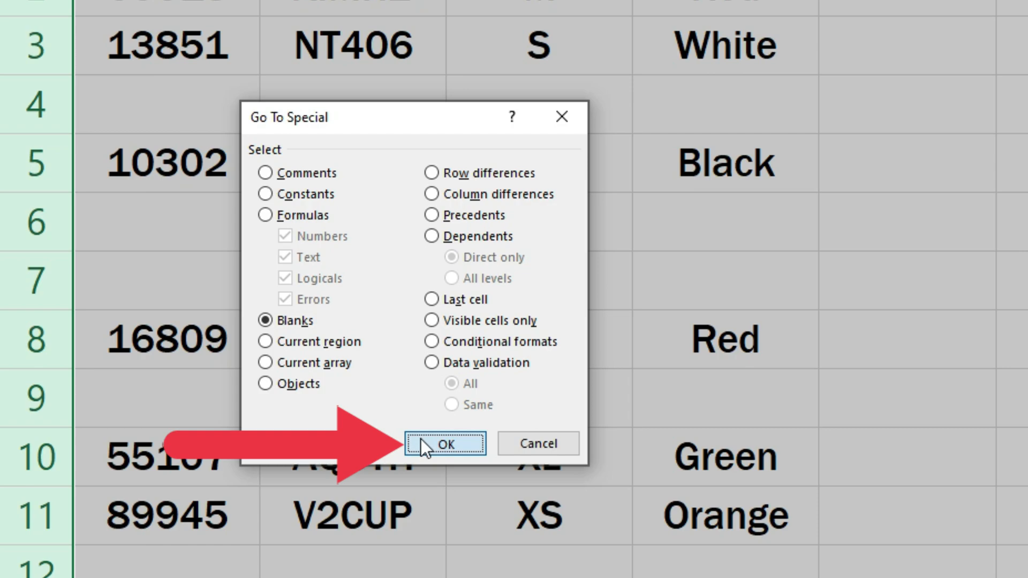
click(447, 443)
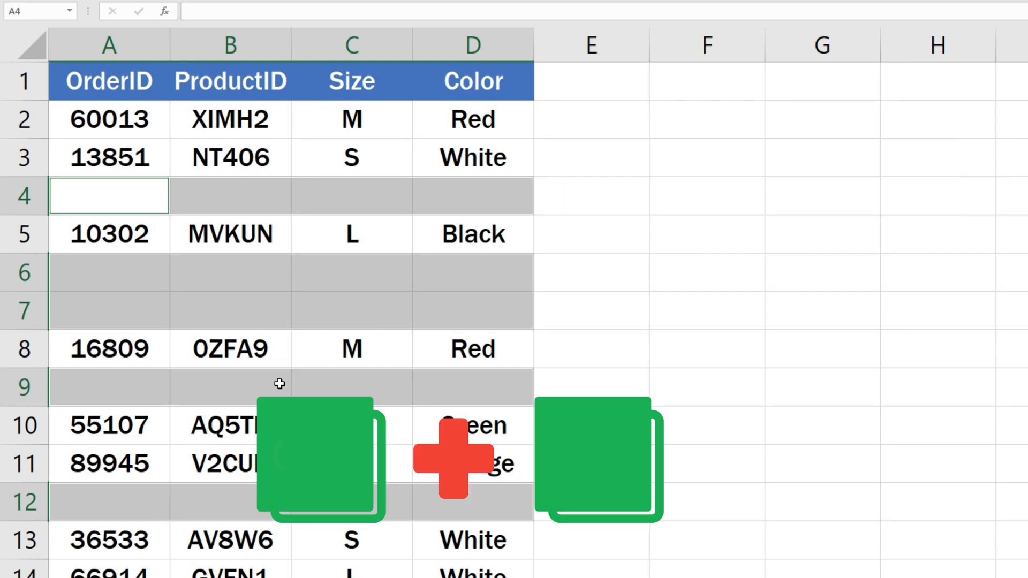
Step: Bring up the Delete dialog for the selected blank cells with Ctrl+minus
key(ctrl+minus)
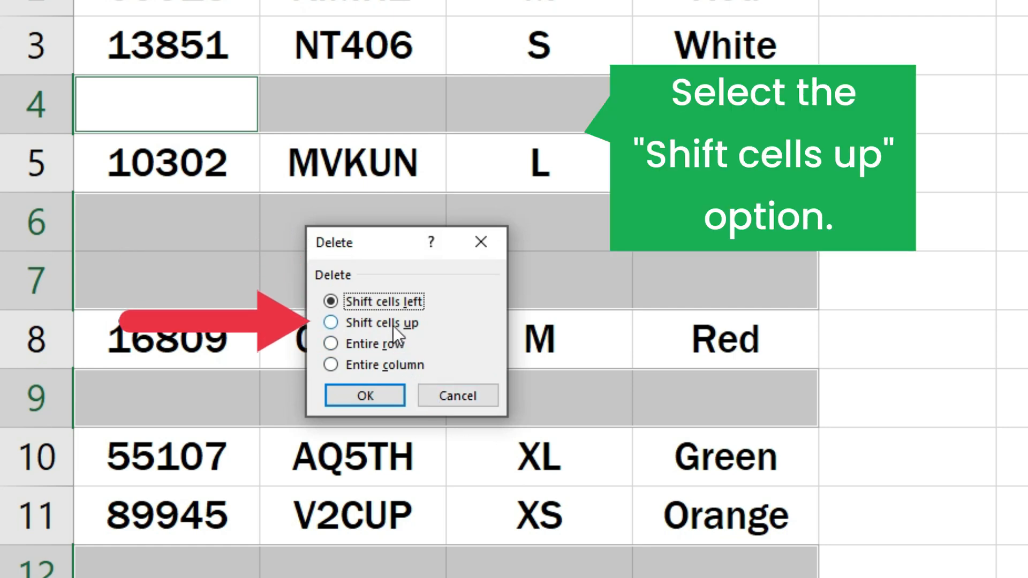
Step: Delete the blanks with Shift cells up so orders 60013 through 25445 run contiguously
click(331, 322)
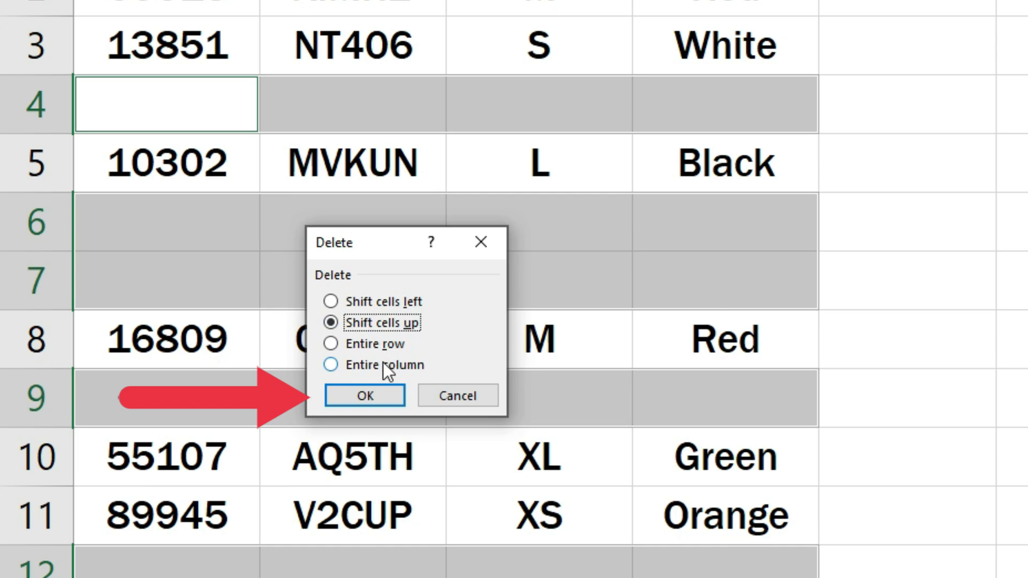
click(363, 396)
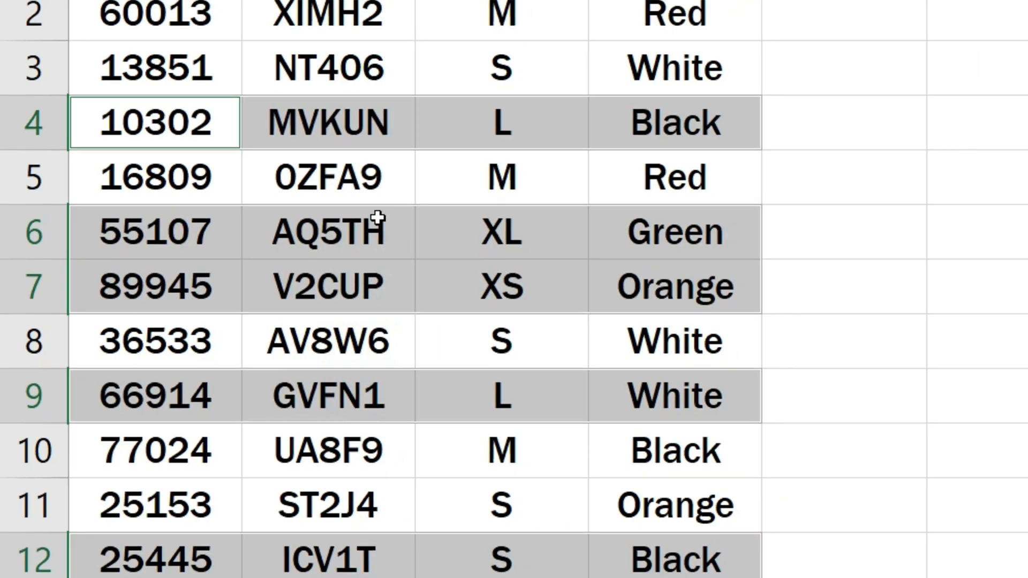